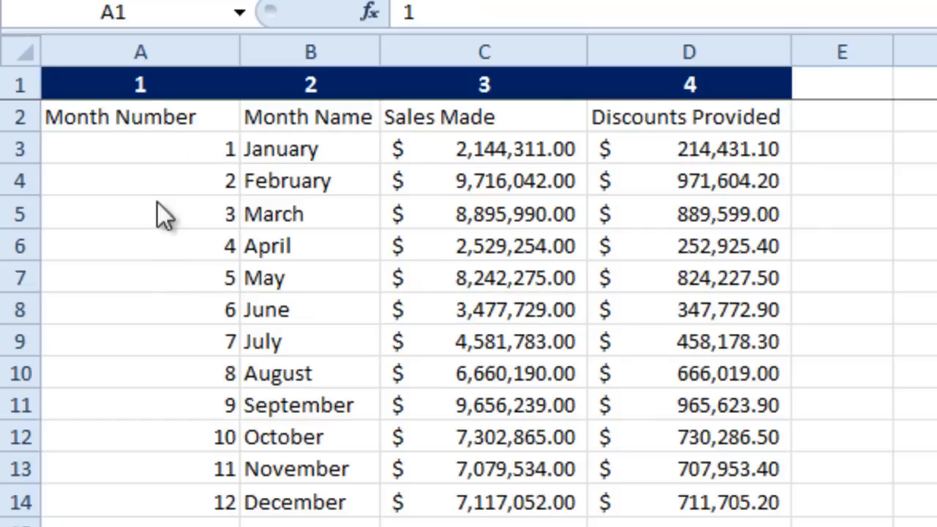
Step: Review the sales table headings and column numbers, then select H6 for the month-name lookup
left_click(144, 117)
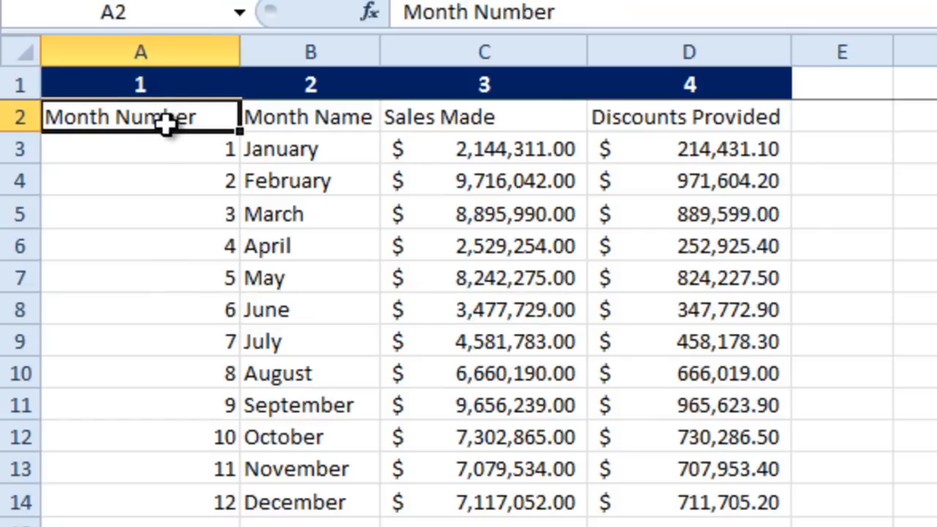
left_click(483, 117)
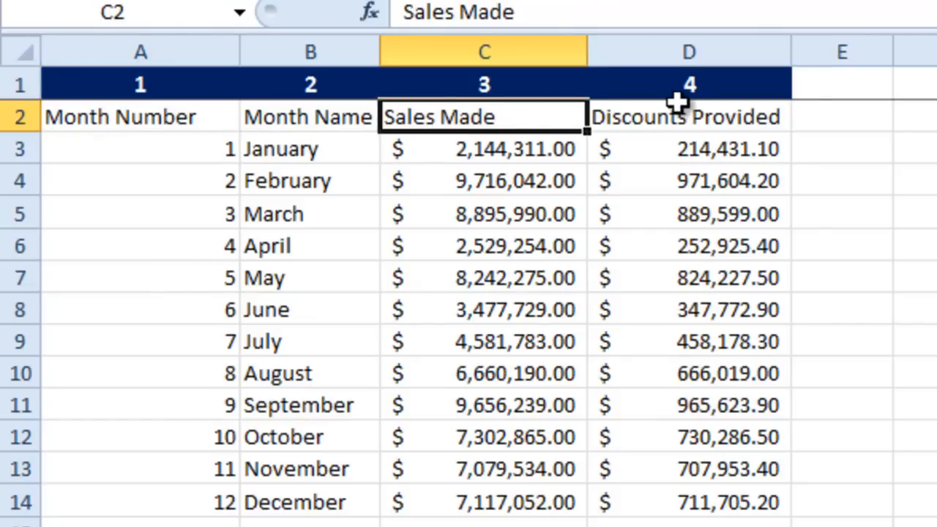
left_click(688, 117)
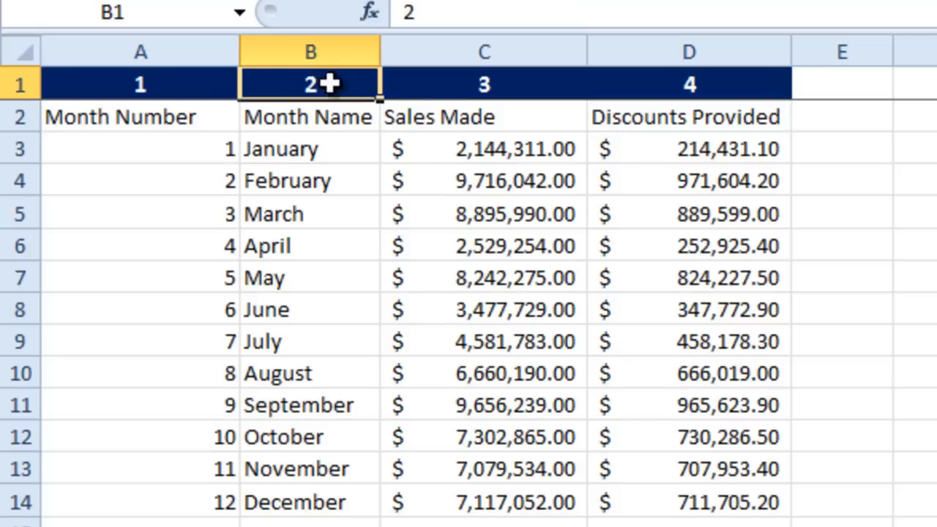
left_click(690, 83)
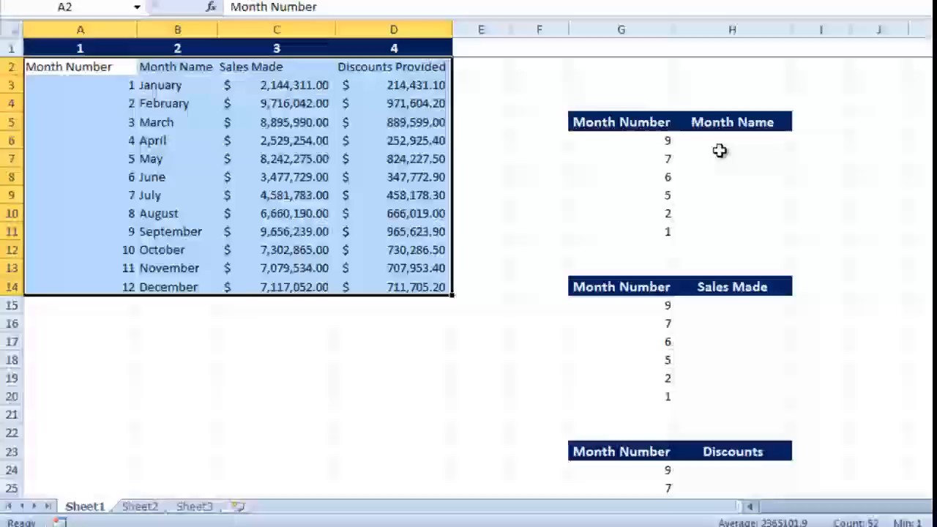
left_click(732, 141)
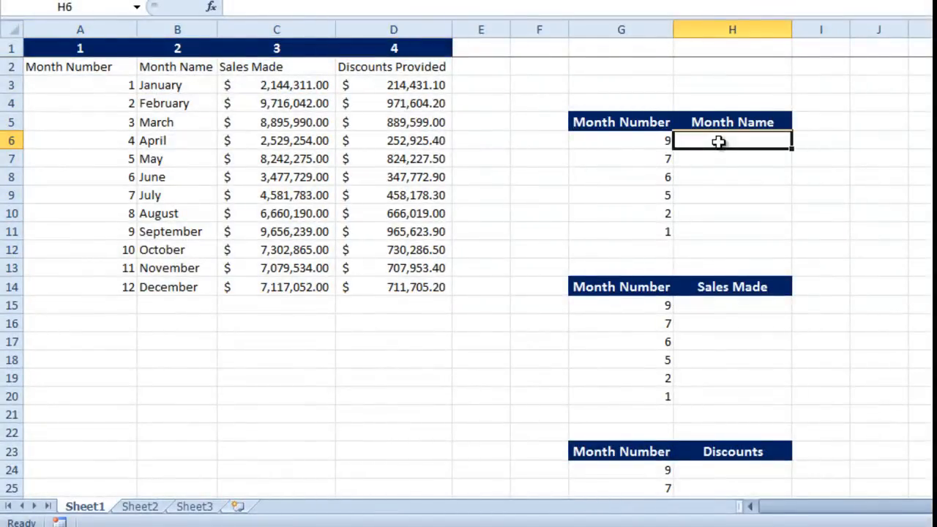
mouse_move(641, 141)
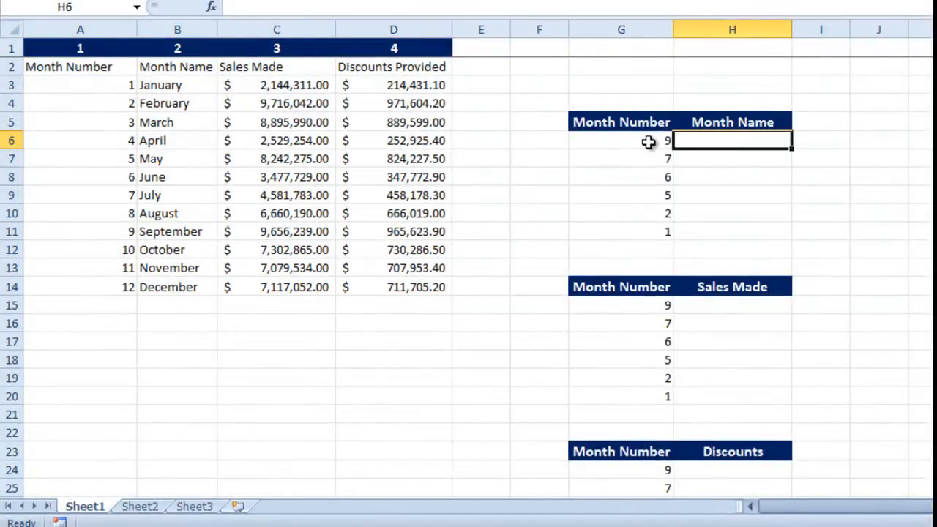
left_click(642, 141)
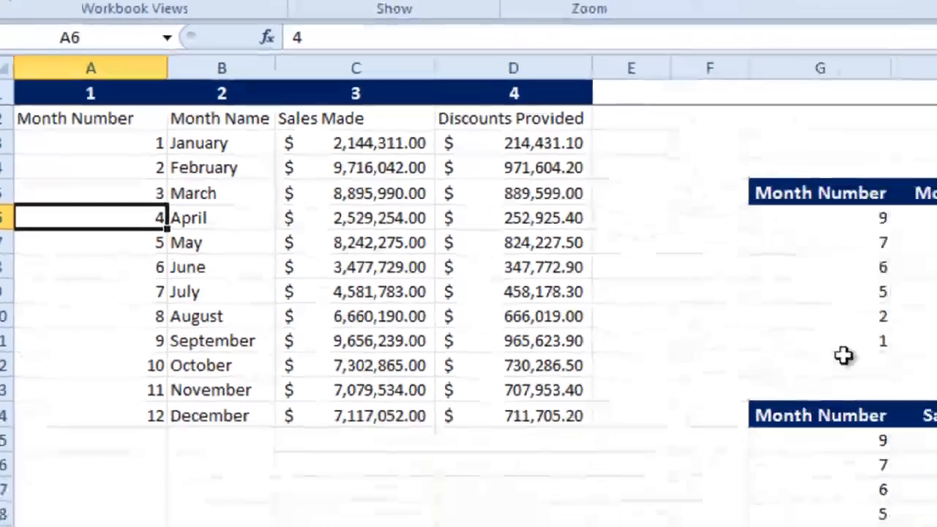
left_click(823, 184)
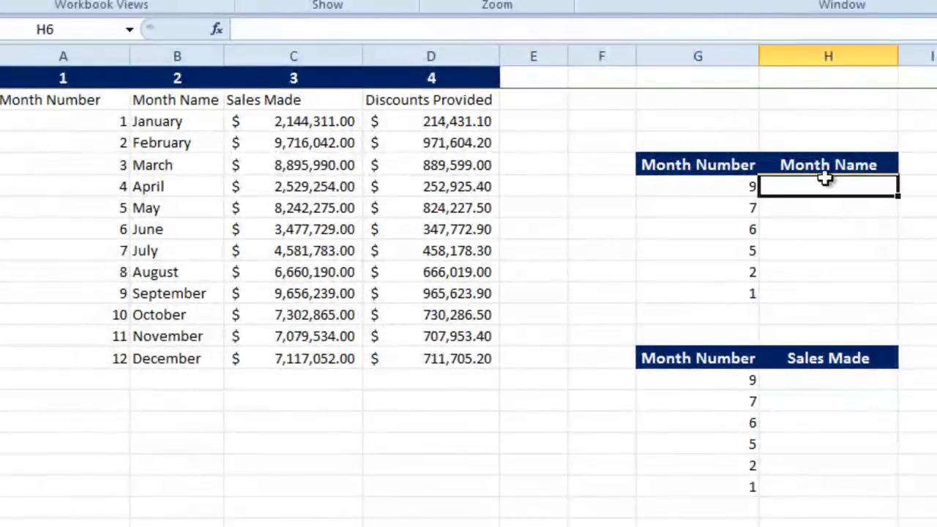
mouse_move(787, 185)
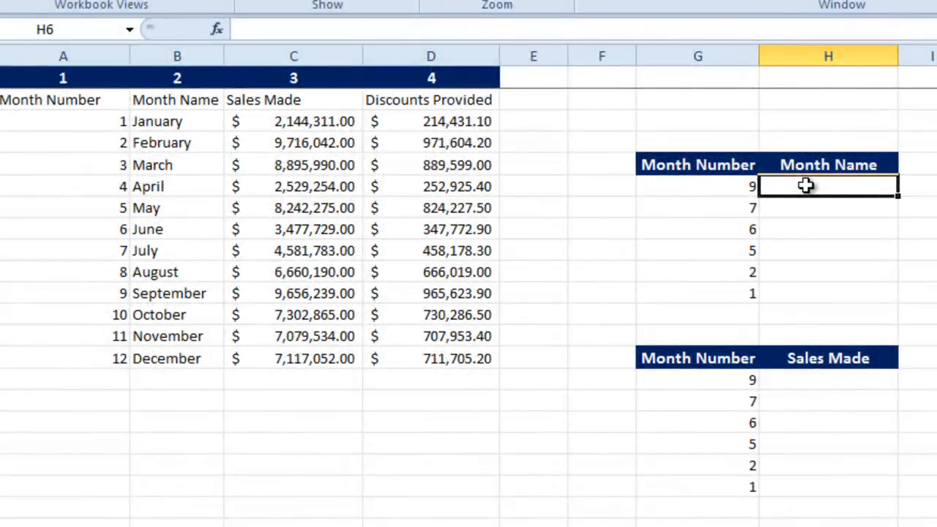
Step: Enter =VLOOKUP(G6, A2:D14, 2, 0) in H6 so month 9 returns September
type("=vl")
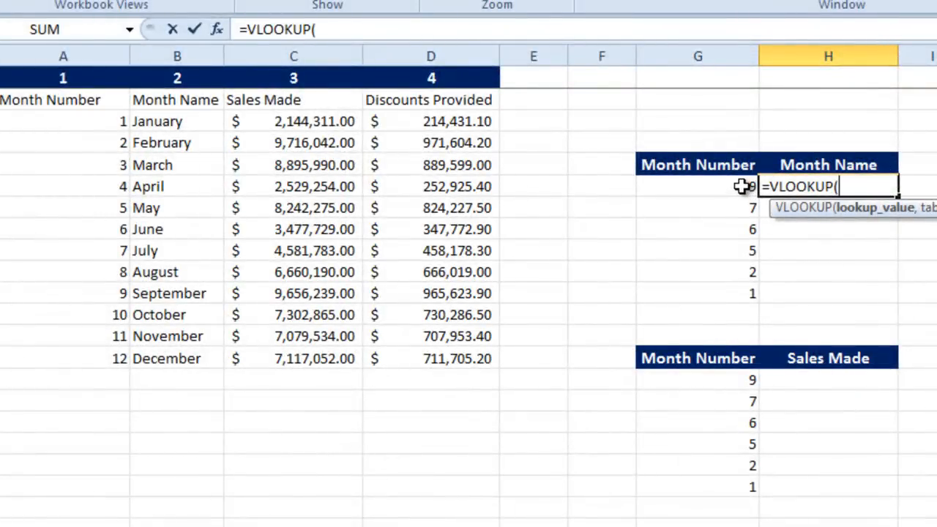
left_click(697, 186)
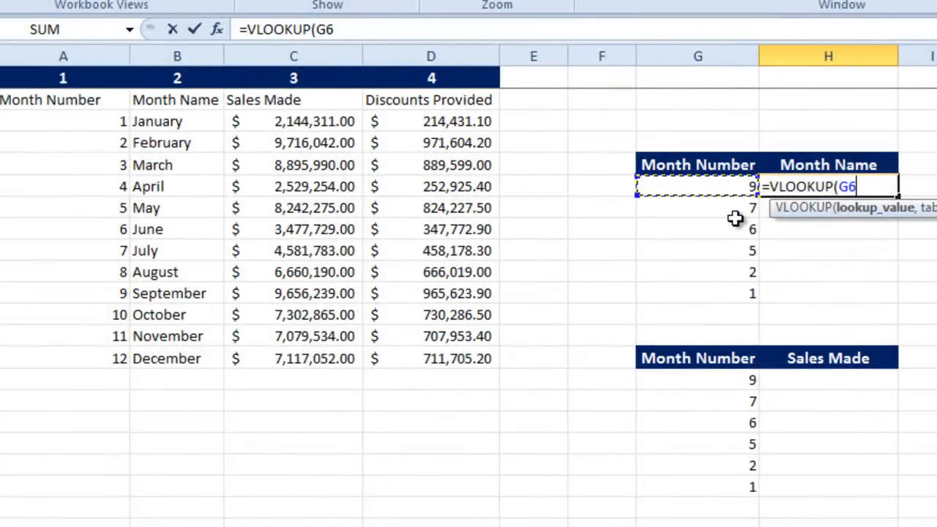
type(",")
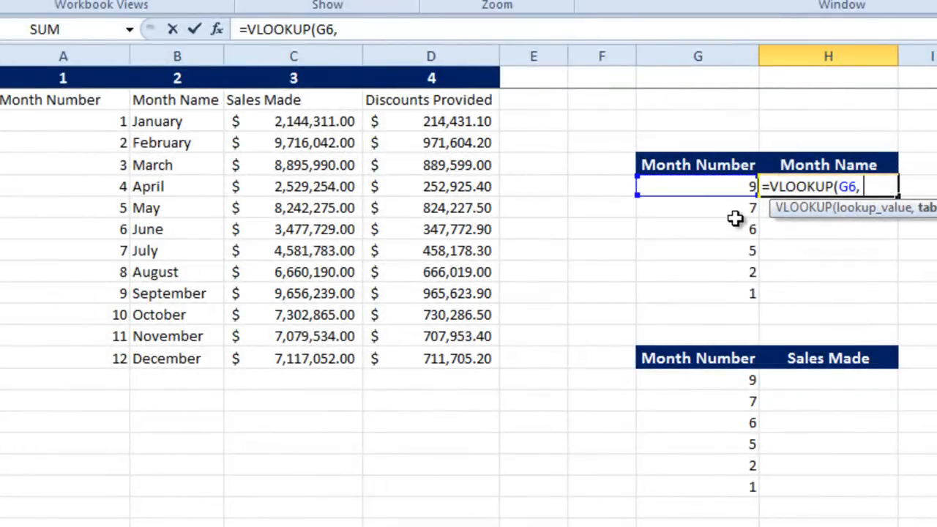
mouse_move(47, 94)
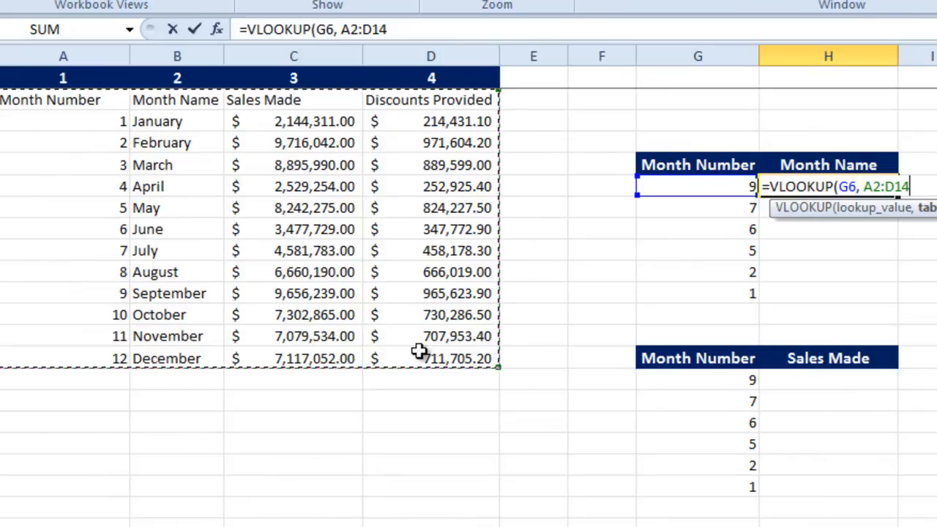
type(",")
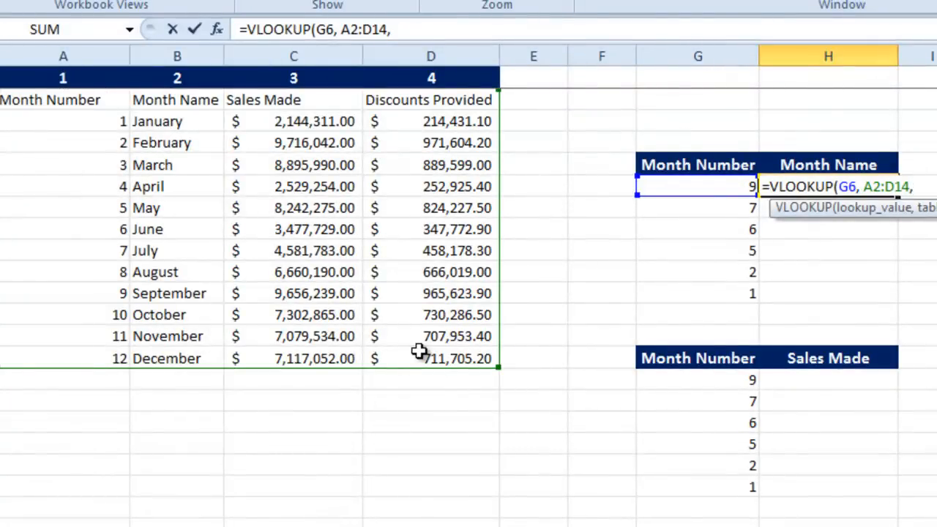
mouse_move(101, 100)
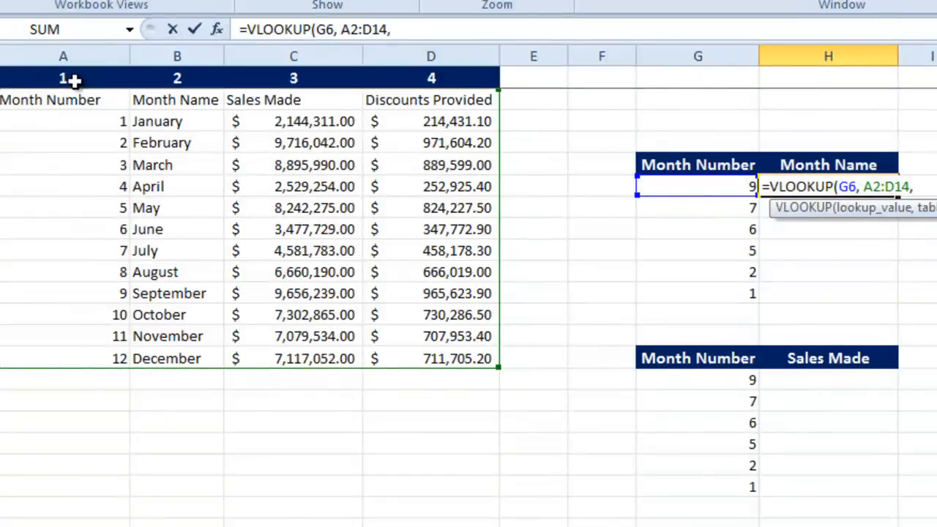
mouse_move(182, 282)
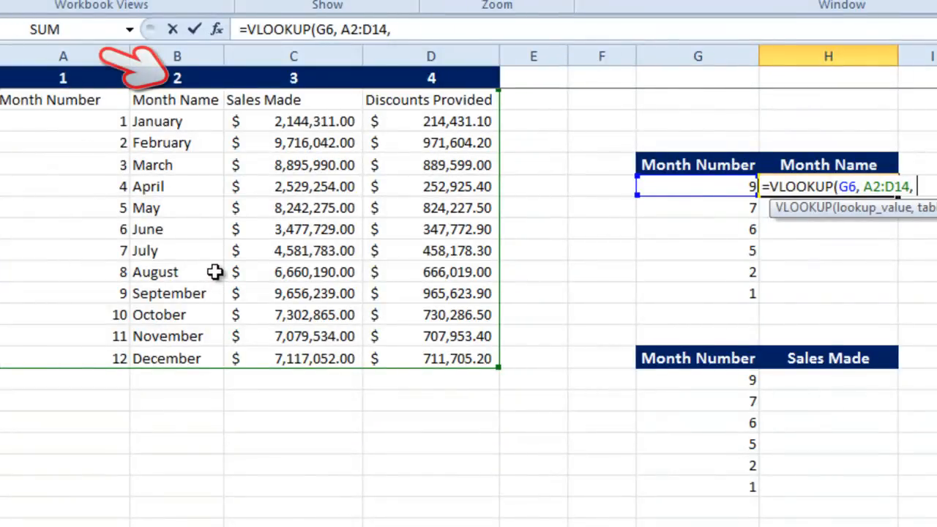
type("2,")
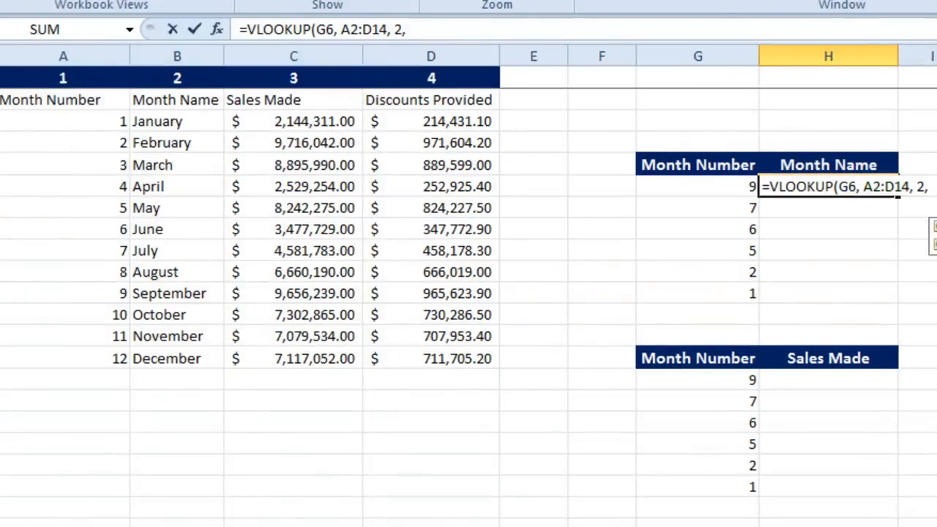
mouse_move(741, 84)
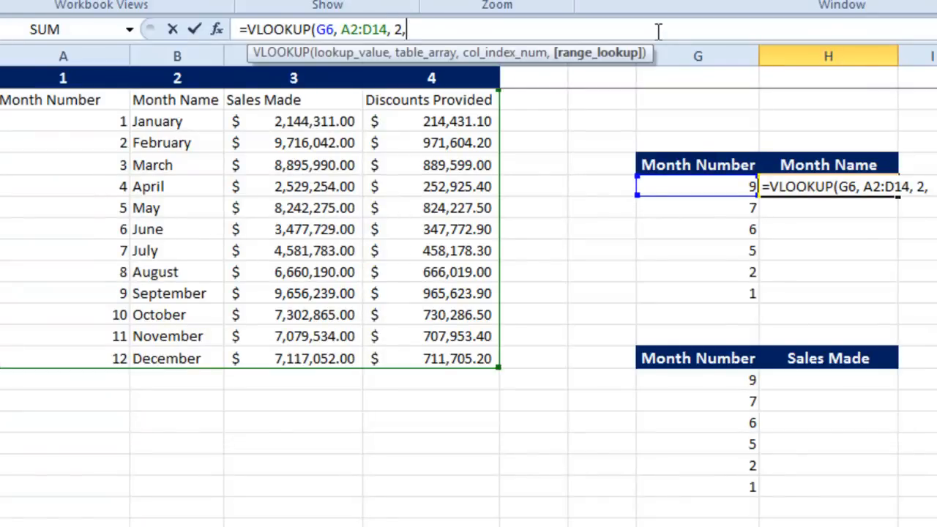
type("0)")
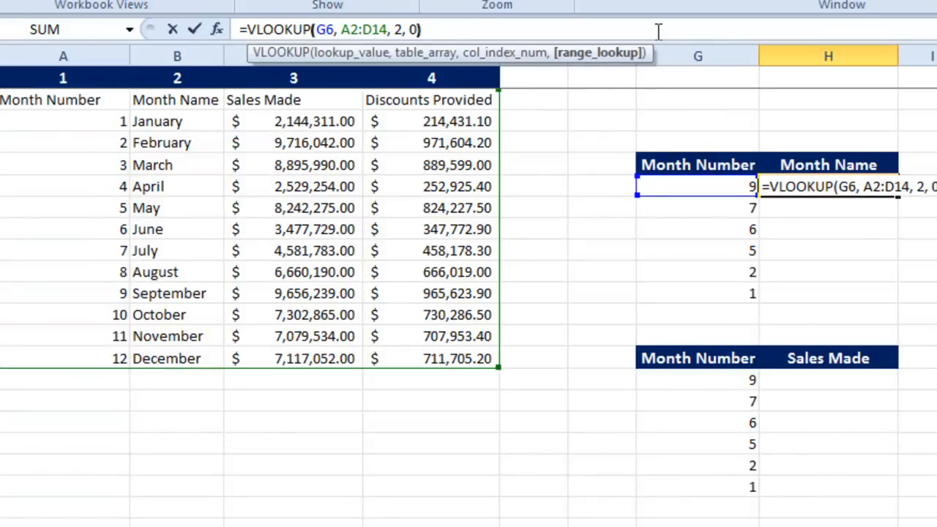
key("Enter")
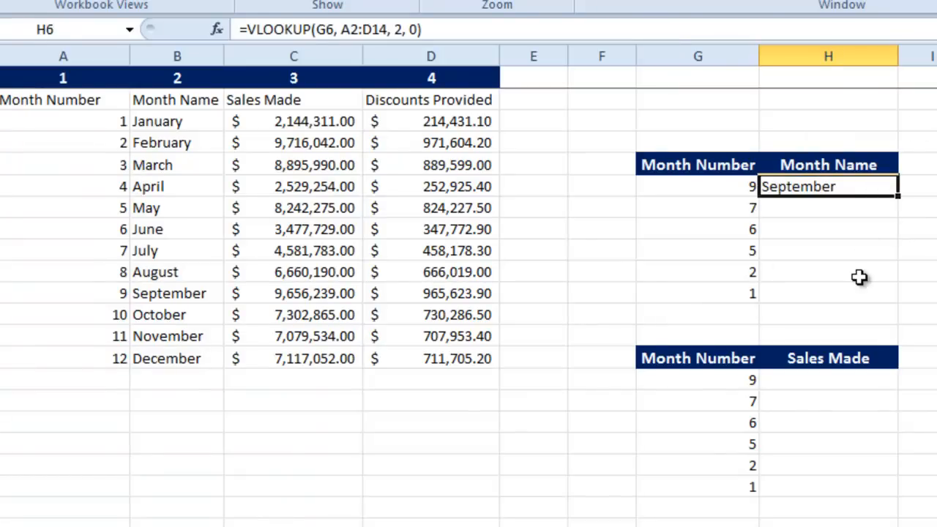
mouse_move(899, 199)
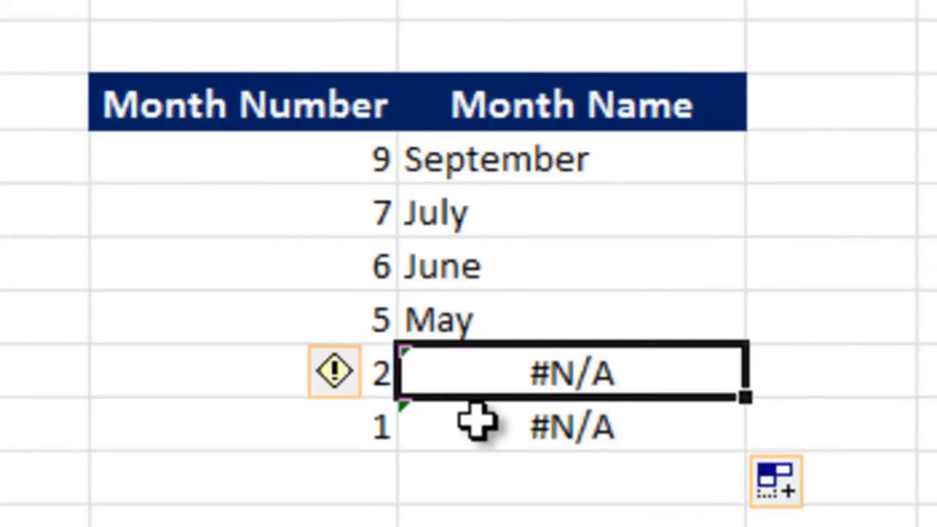
Step: Examine the #N/A result returned beside month 2 after filling the lookup down
left_click(234, 378)
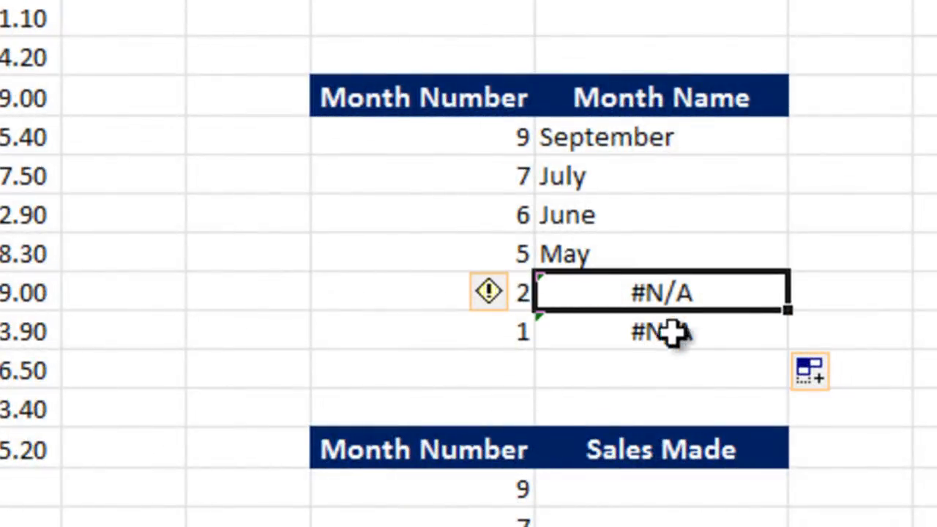
mouse_move(670, 331)
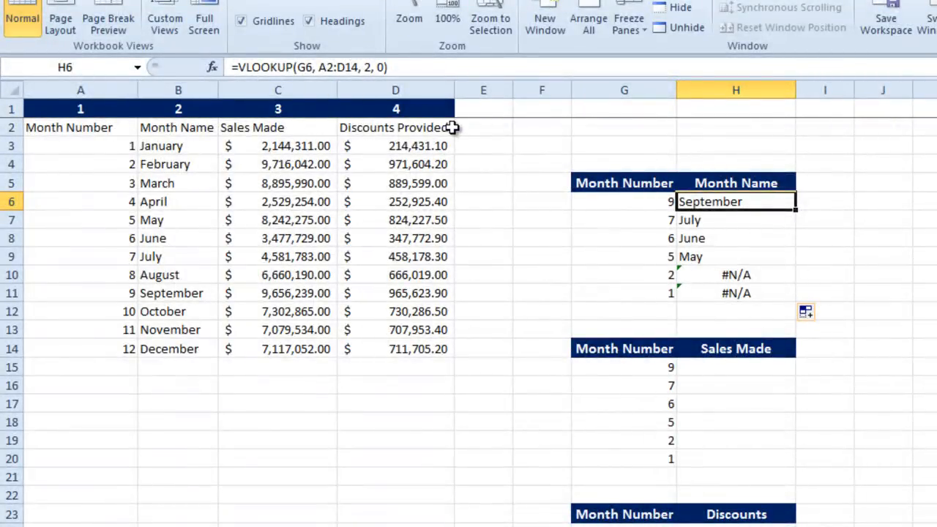
mouse_move(760, 265)
type("=v")
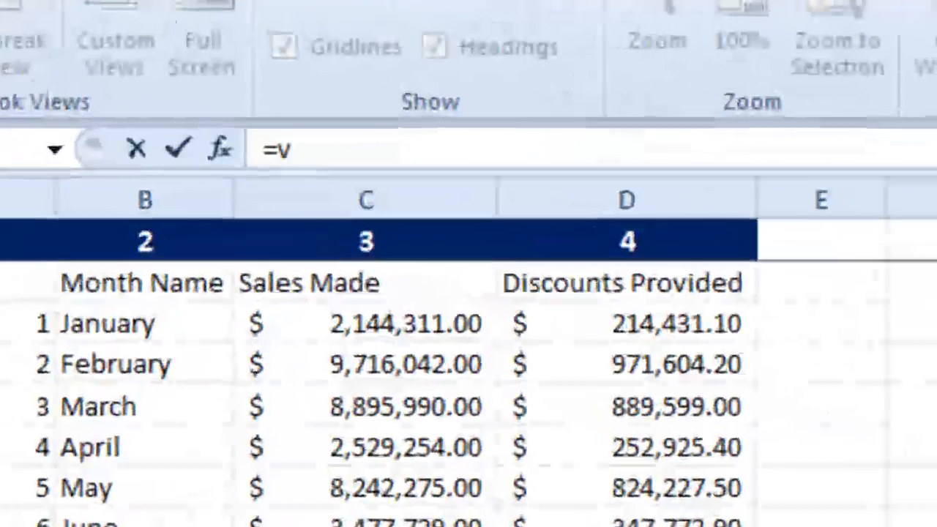
Step: Retype H6 as =VLOOKUP(G6, $A$2:$D$14, 2, 0) with the table range locked via F4
type("LOOKUP(")
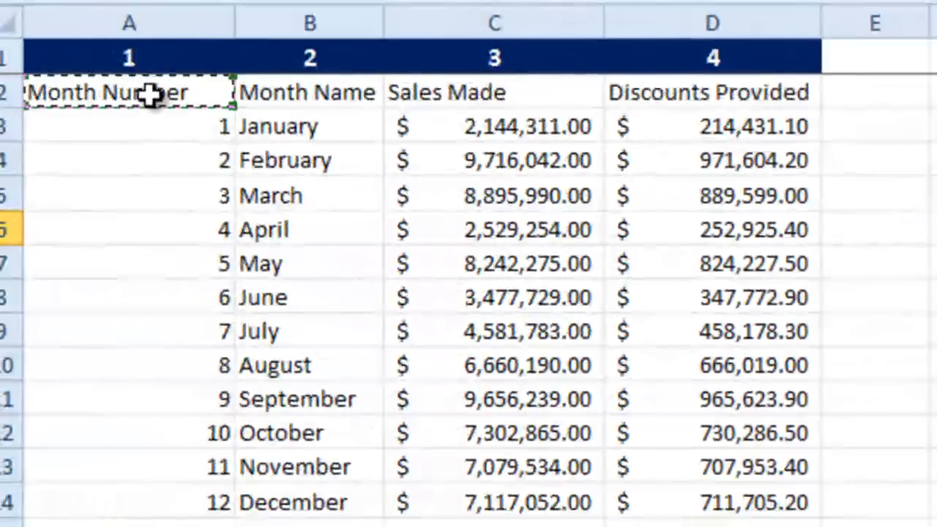
key("F4")
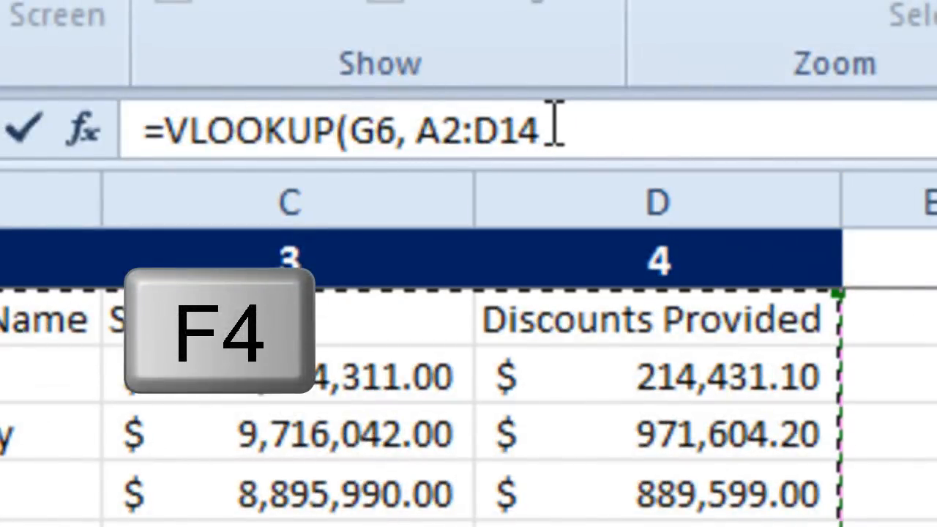
key("F4")
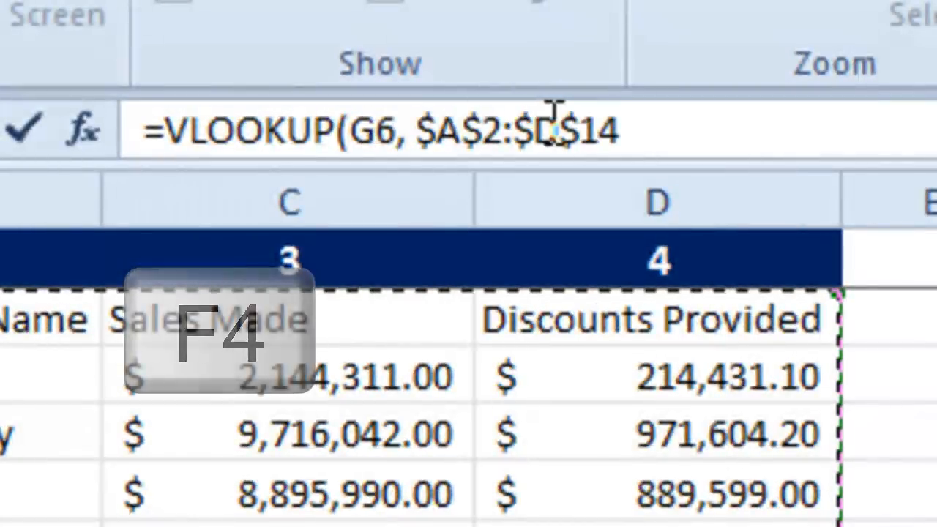
key("F4")
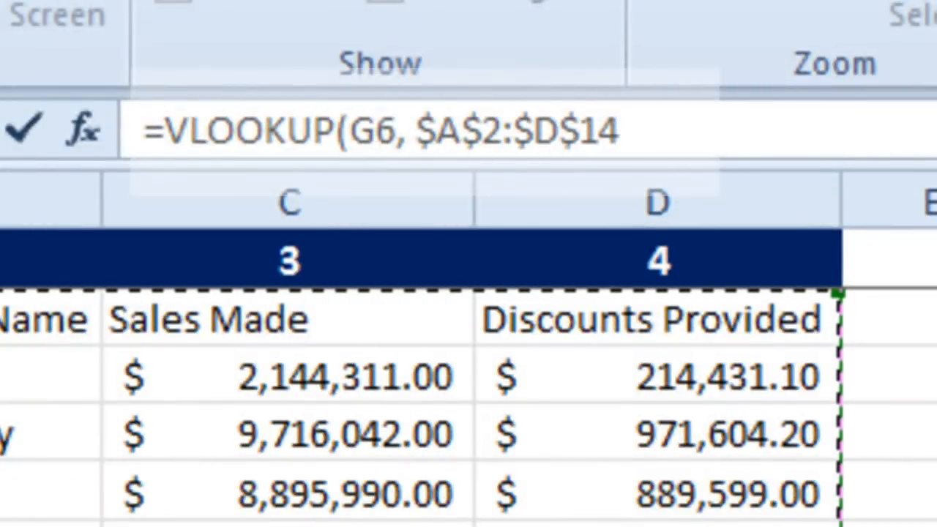
type(",")
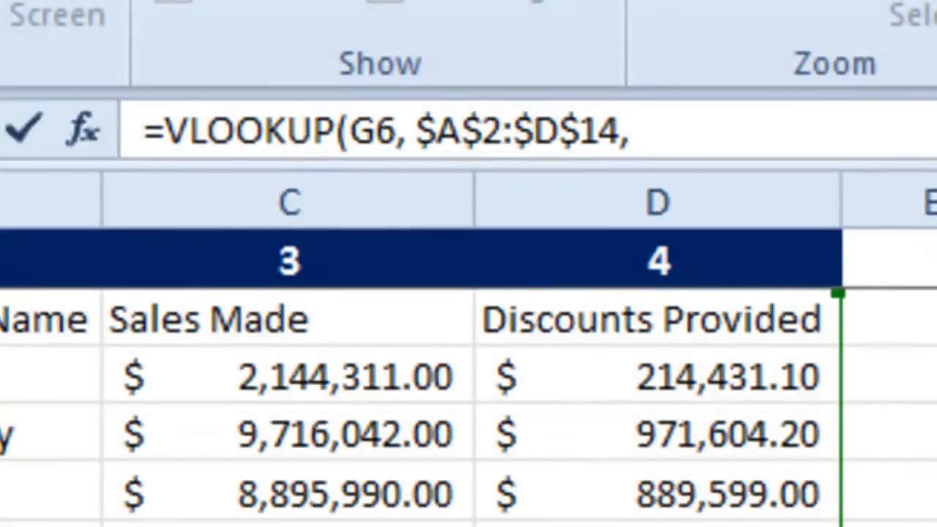
type("2")
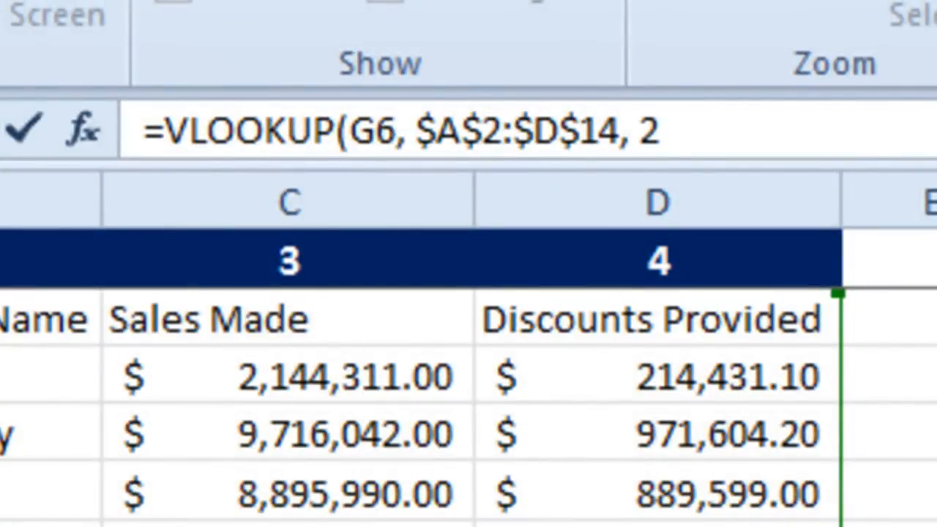
type(", 0)")
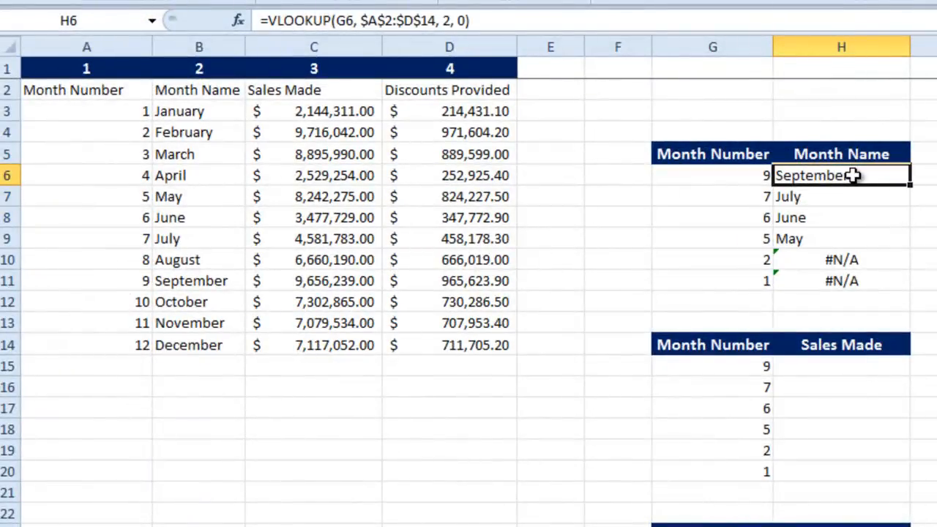
Step: Fill H6 down to H11 so months 2 and 1 show February and January, then select H15
left_click_drag(852, 176, 911, 285)
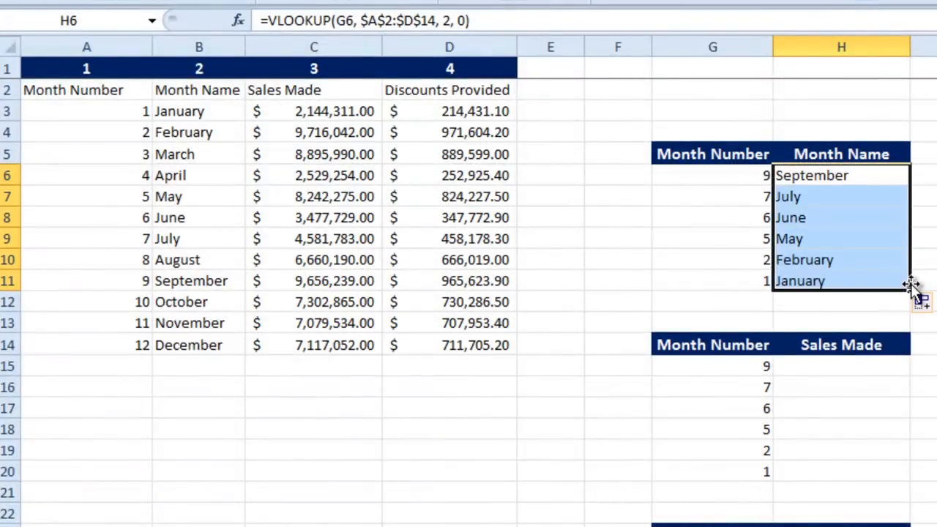
mouse_move(863, 216)
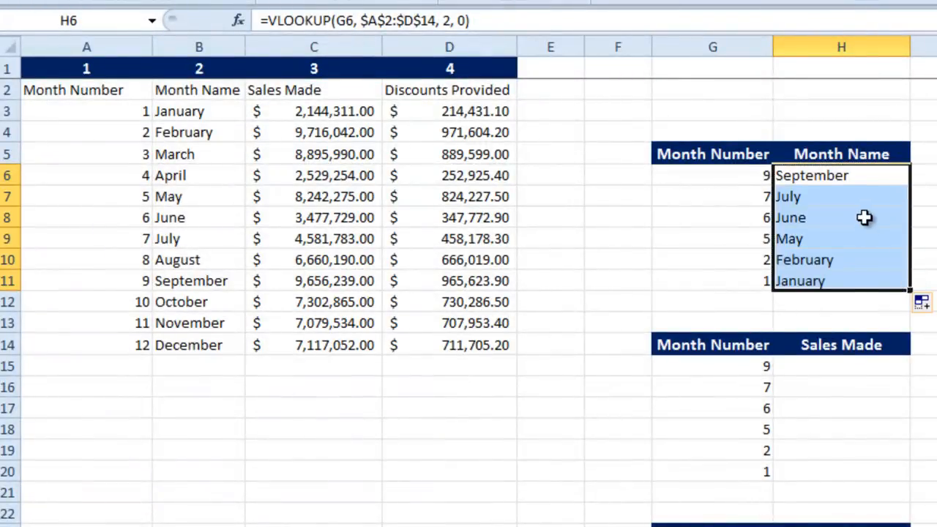
mouse_move(801, 369)
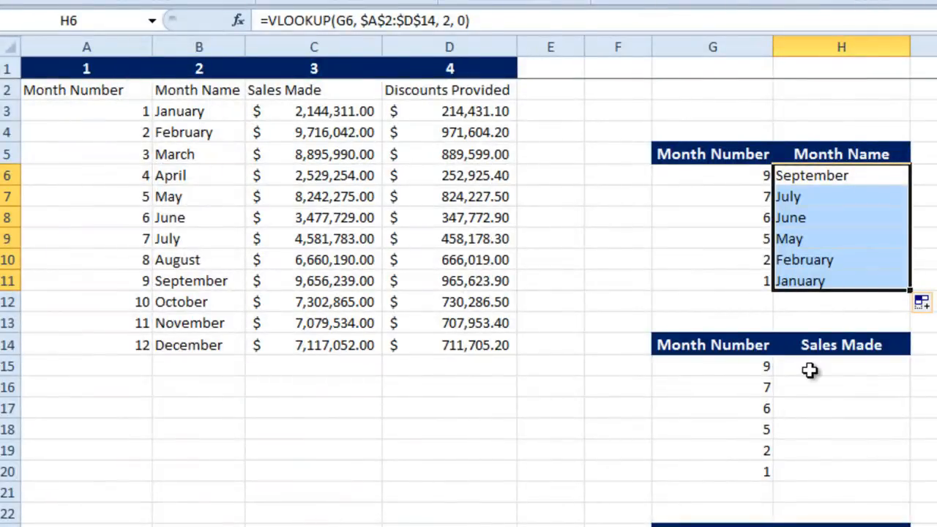
left_click(840, 367)
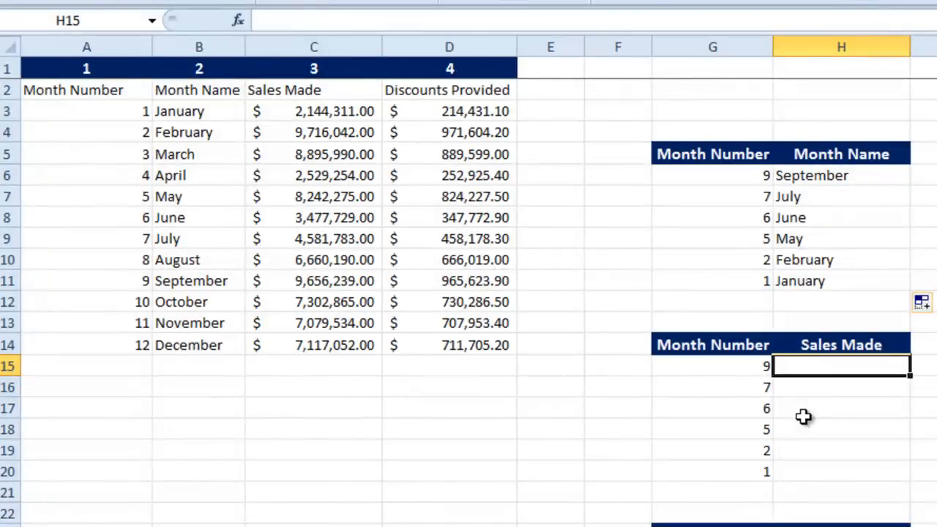
Step: Enter =VLOOKUP(G15, $A$2:$D$14, 3, 0) in H15 returning 9656239, and fill it down to H20
type("=VLOOKUP(")
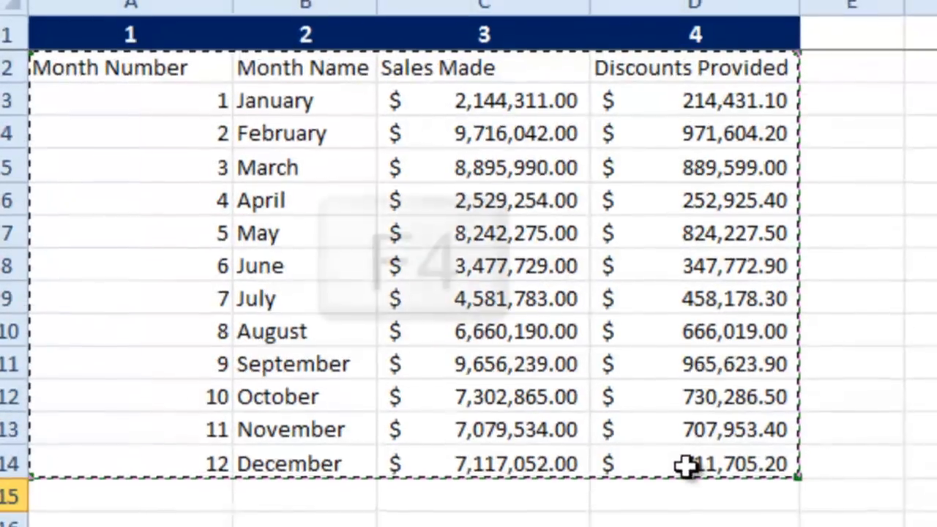
key("F4")
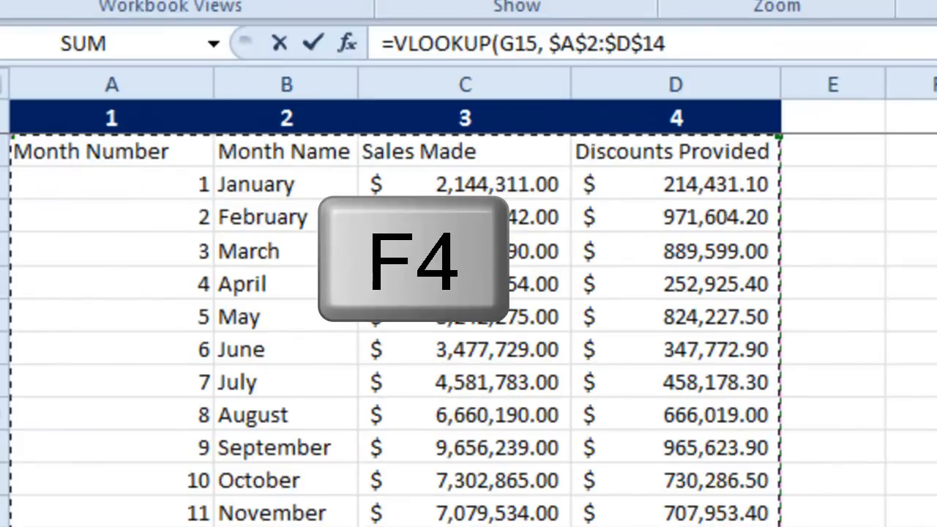
key("F4")
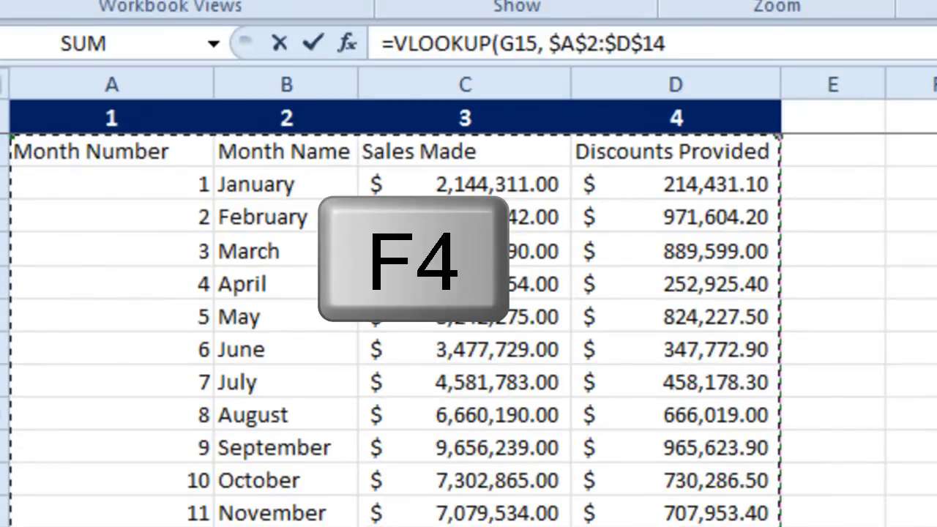
key("F4")
type(",")
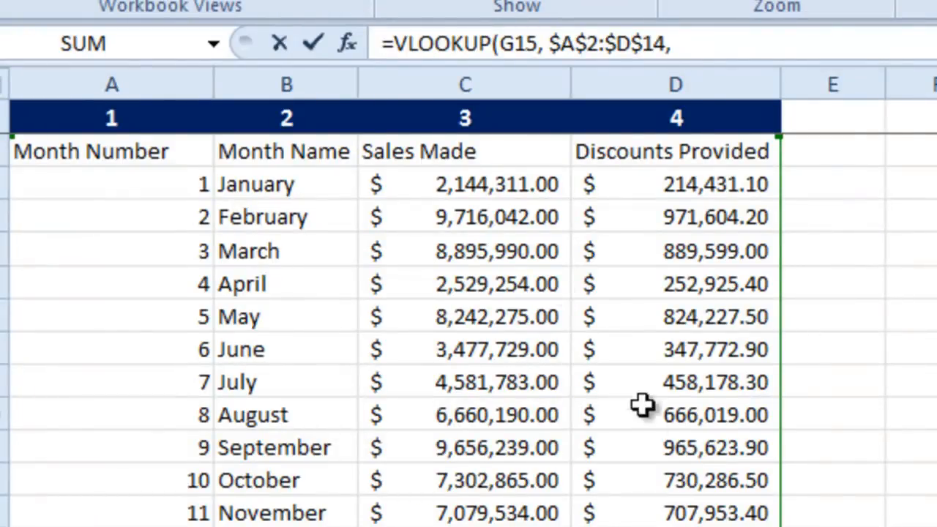
mouse_move(175, 339)
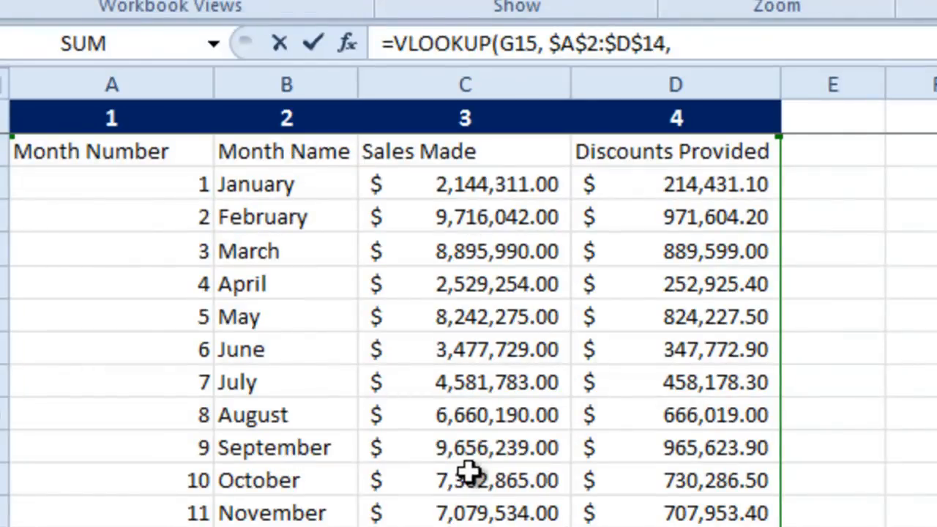
mouse_move(161, 231)
type(" 3, 0")
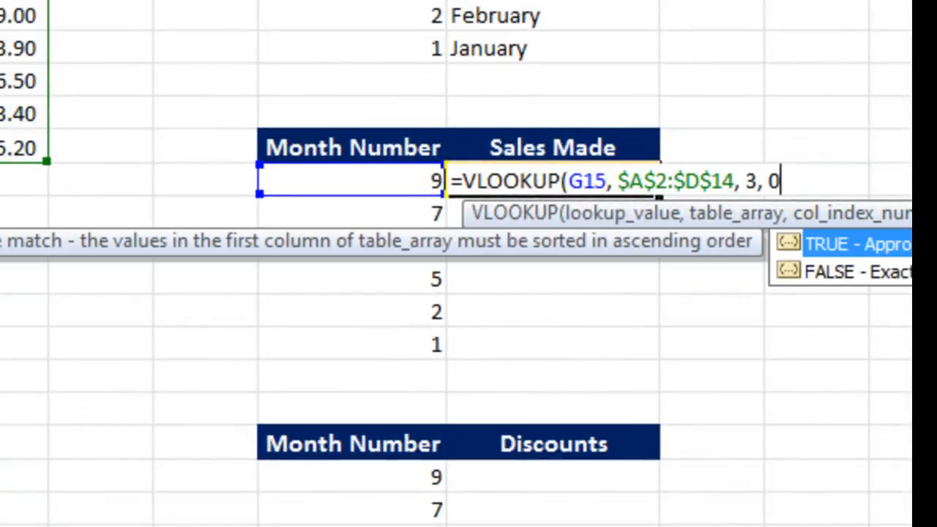
key("Enter")
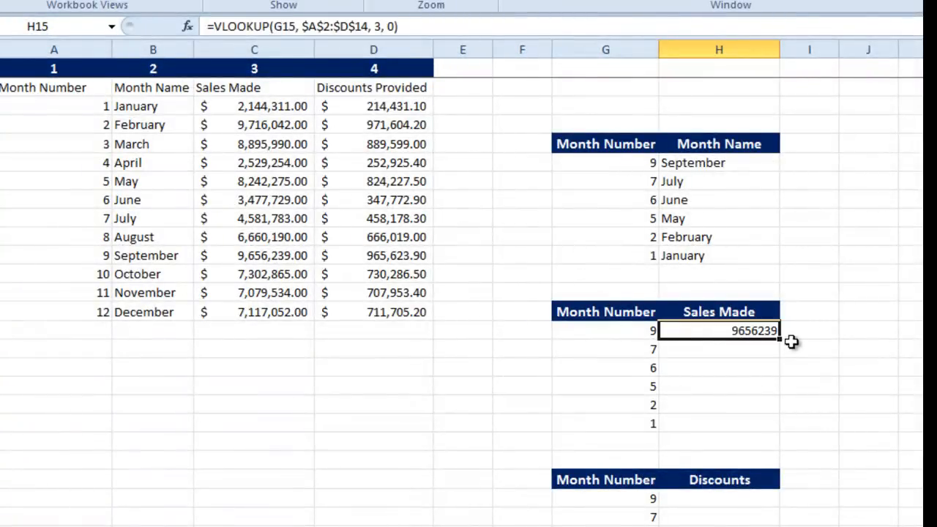
left_click_drag(777, 336, 778, 423)
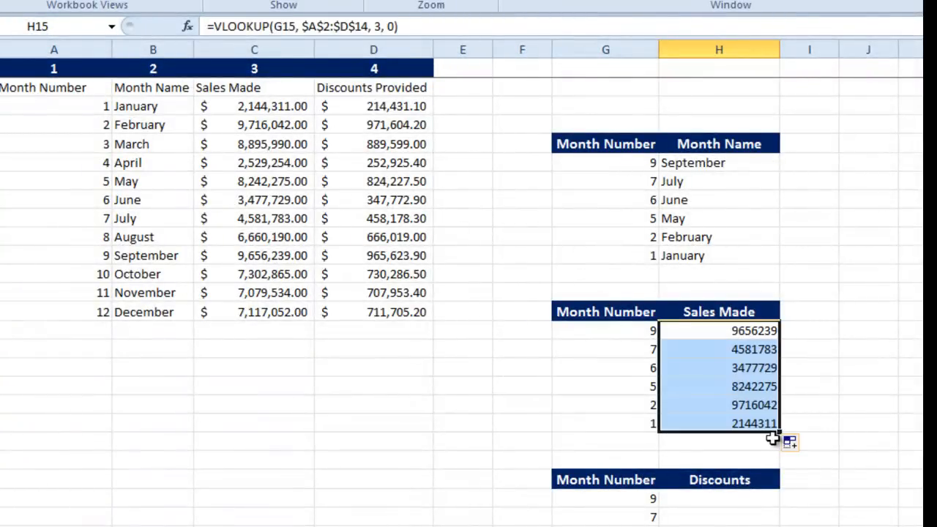